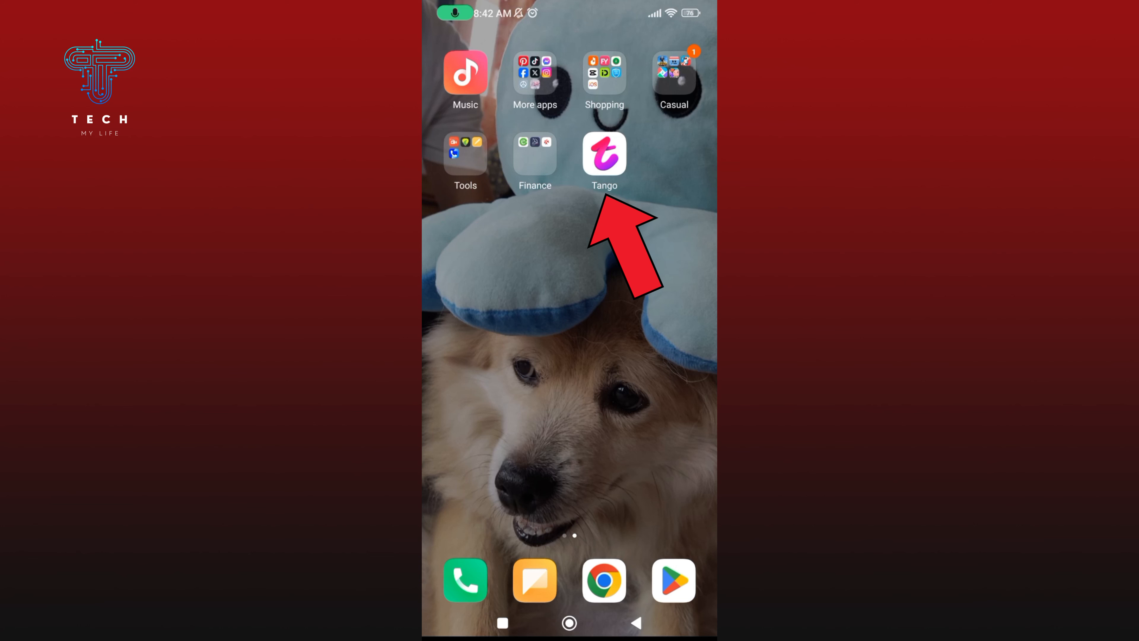
- Launch Tango from the home screen and open its account and settings page
{"action": "left_click", "coordinate": [604, 152]}
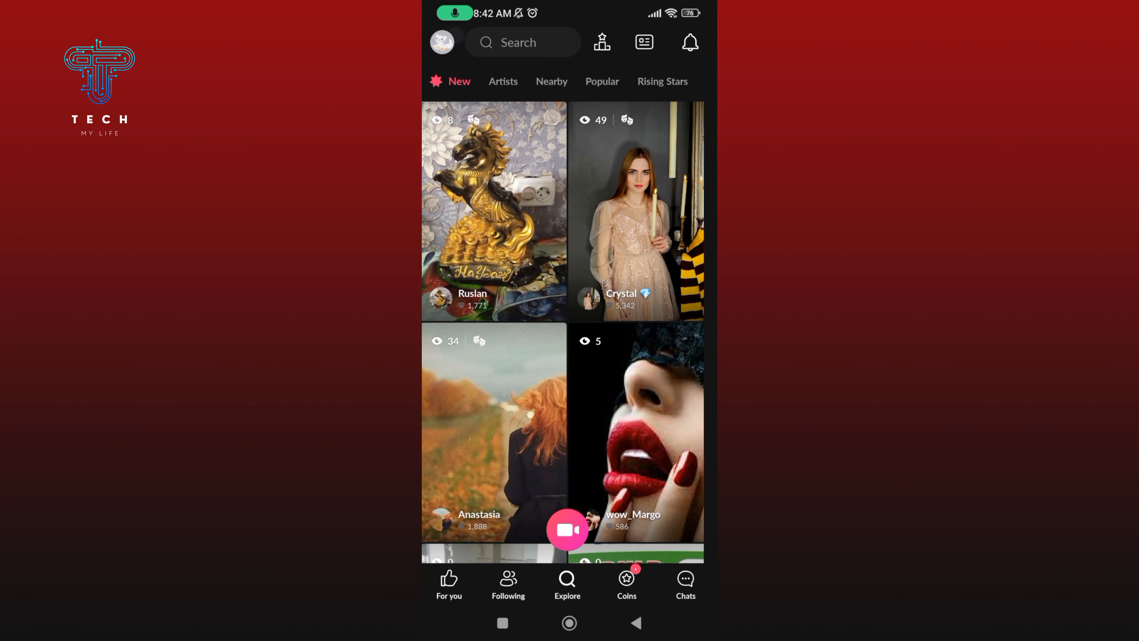
{"action": "left_click", "coordinate": [441, 42]}
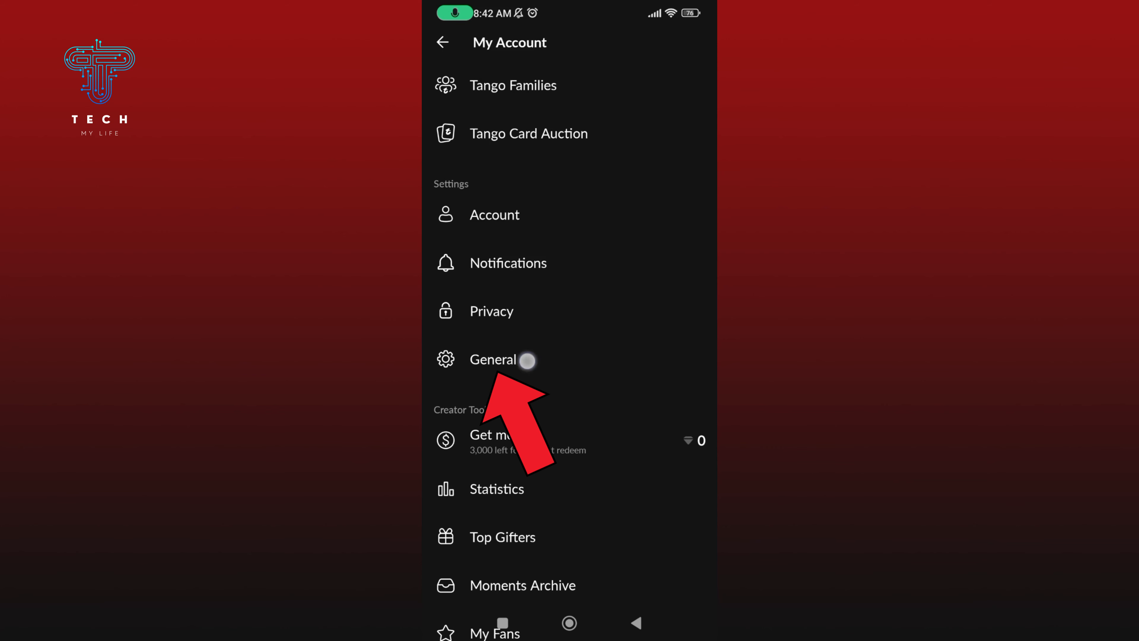
- In General > Appearance choose the Light theme, then return to the home screen
{"action": "left_click", "coordinate": [493, 359]}
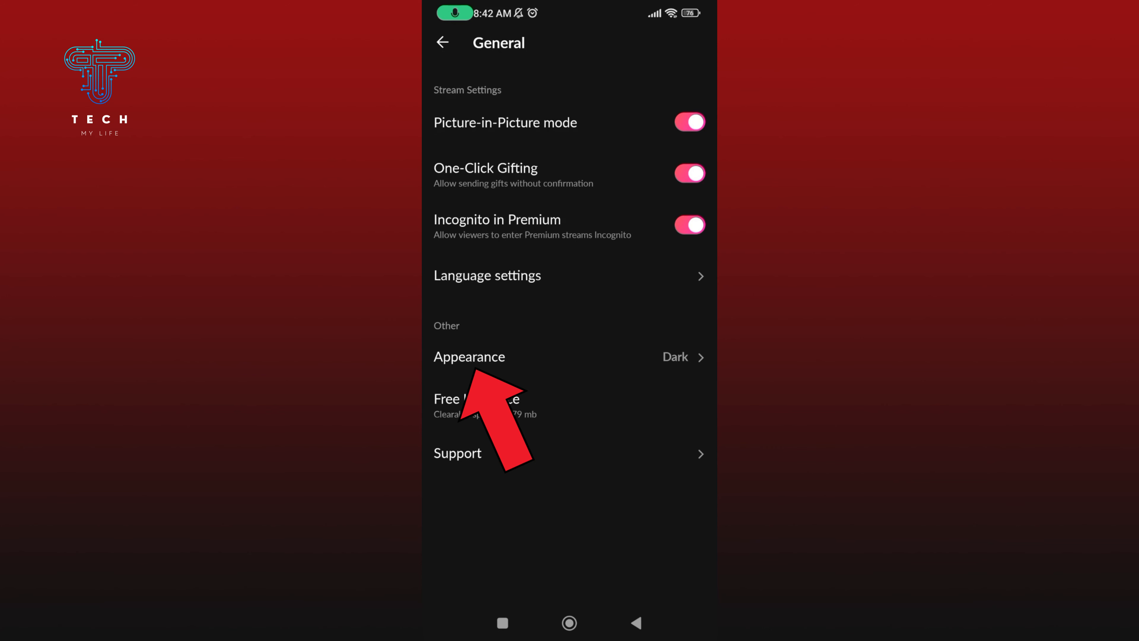
{"action": "left_click", "coordinate": [469, 357]}
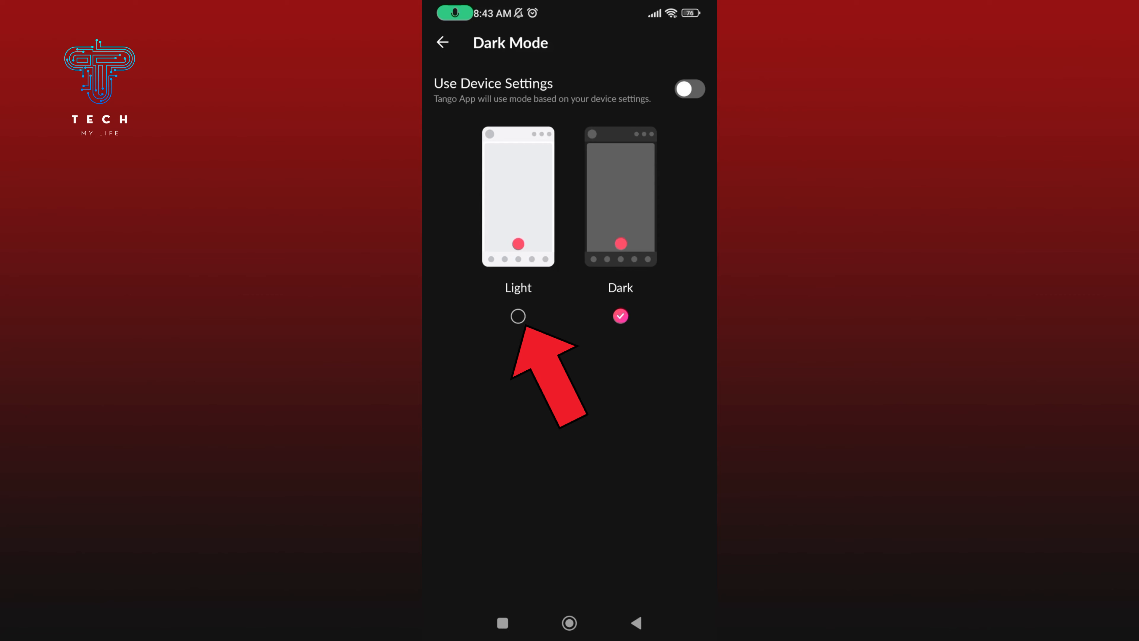
{"action": "left_click", "coordinate": [517, 315]}
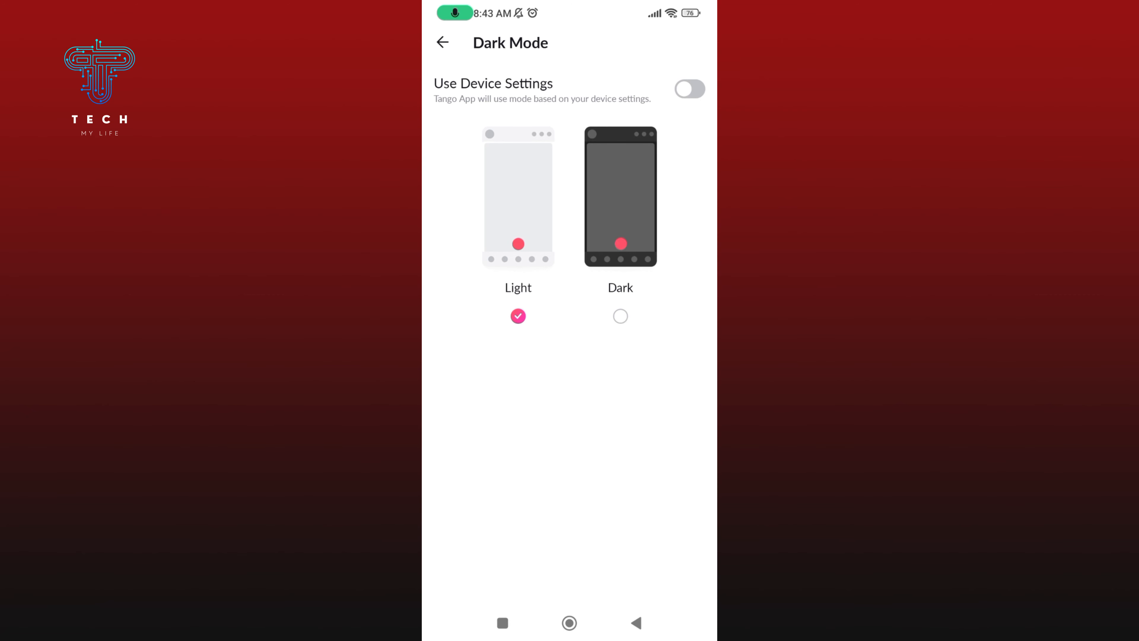
{"action": "left_click", "coordinate": [570, 622]}
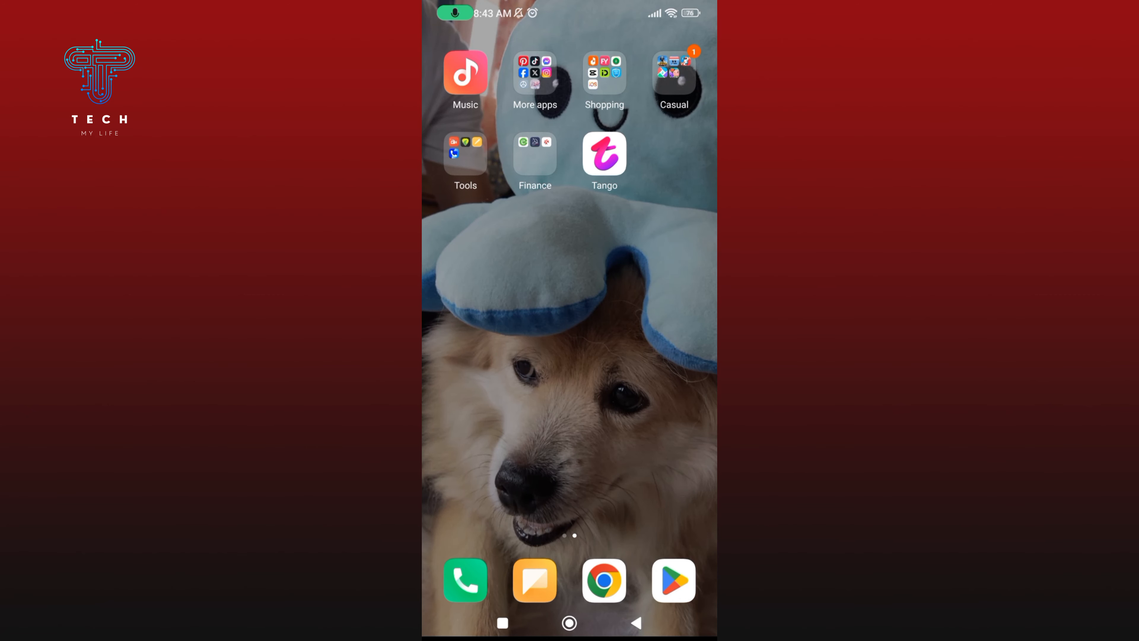